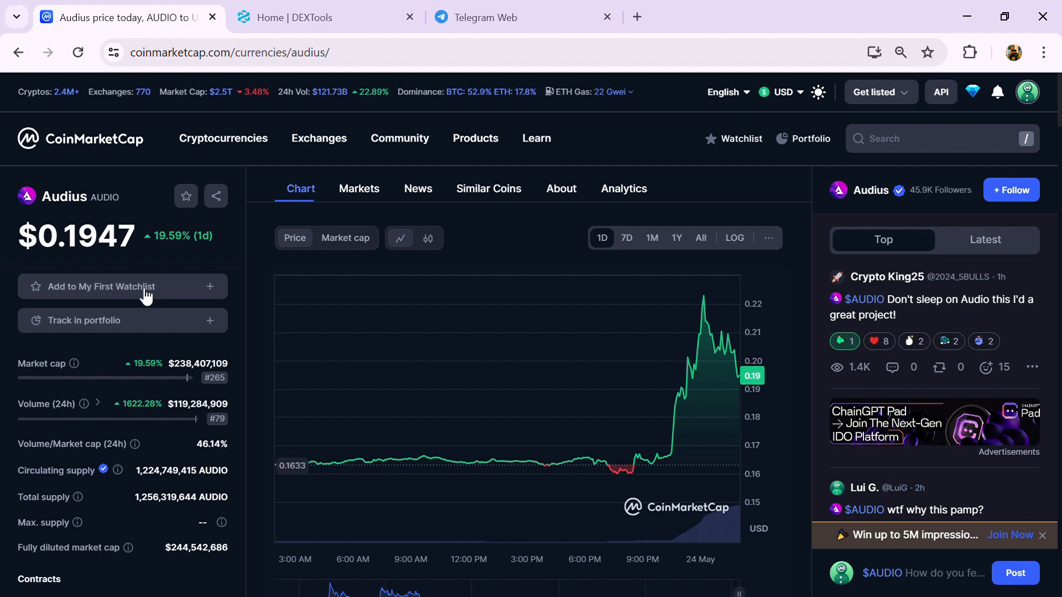
pyautogui.moveTo(120, 330)
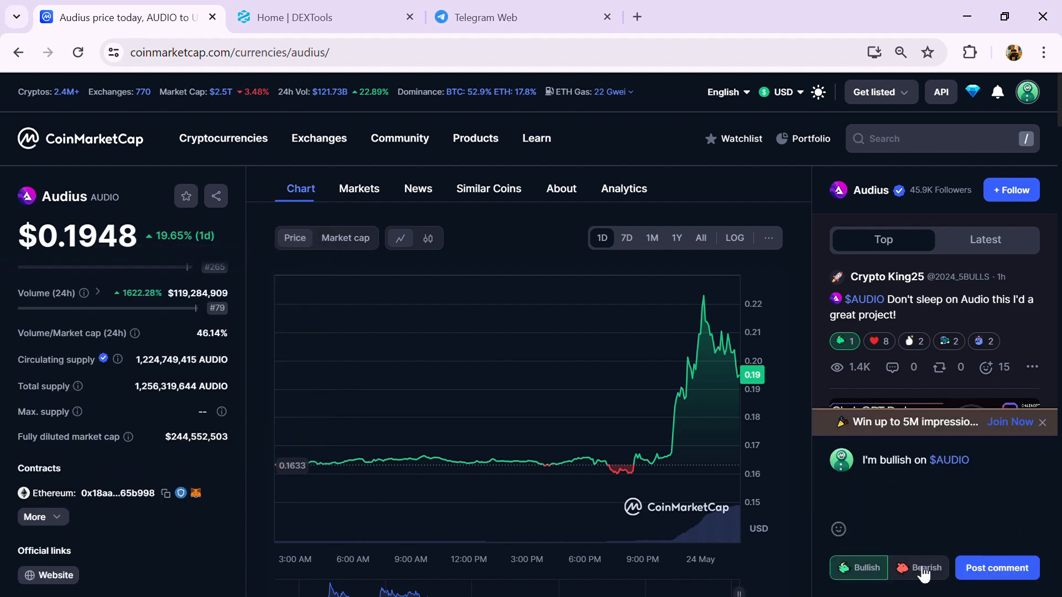
# Step: Tag the draft AUDIO comment bearish after trying bullish, then launch Audius's official website
pyautogui.click(859, 567)
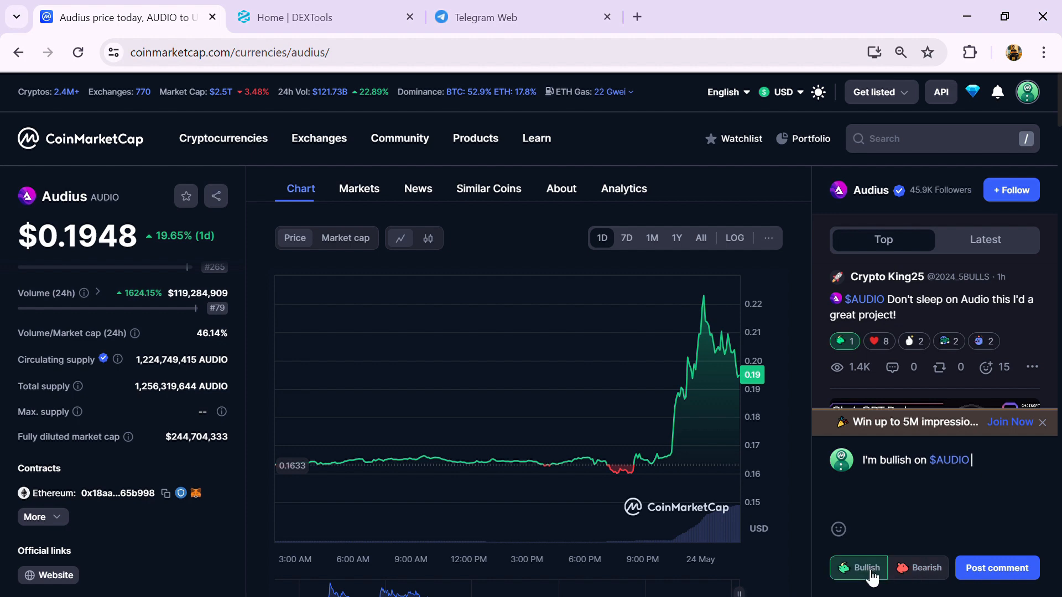
pyautogui.click(919, 567)
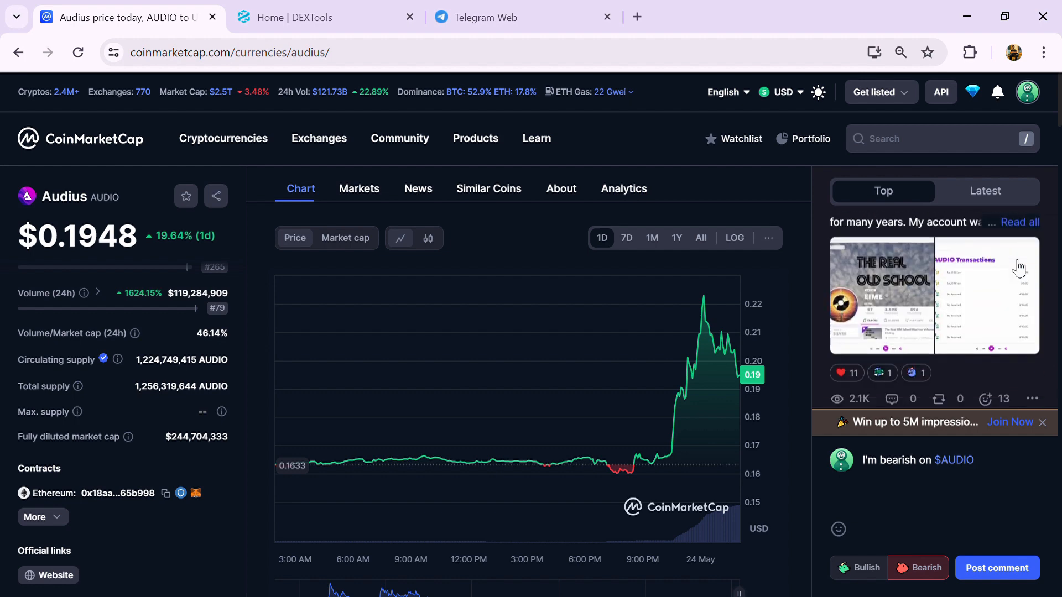
pyautogui.click(985, 191)
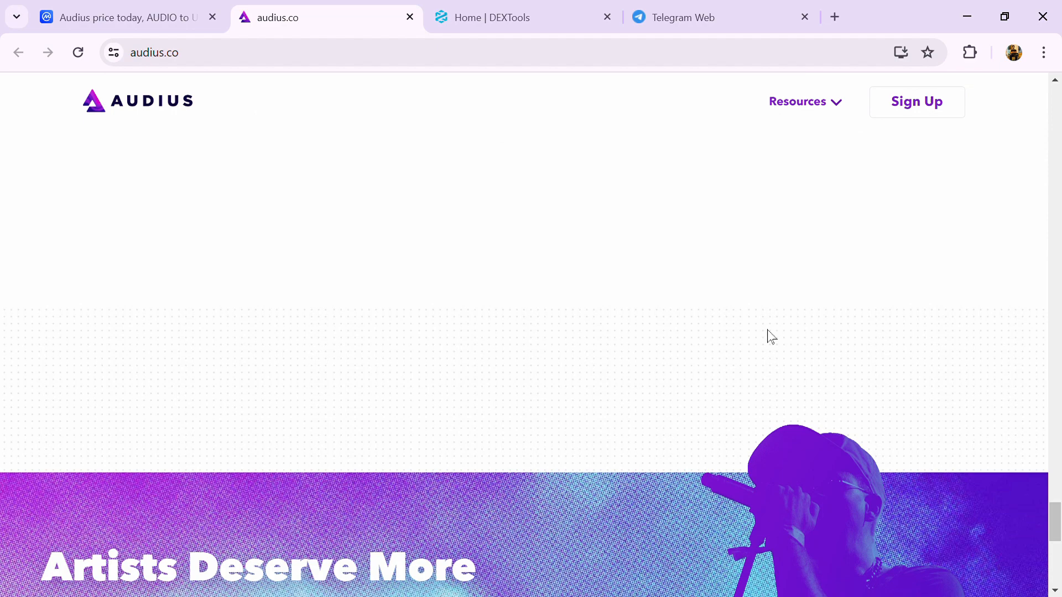
# Step: Reach the audius.co footer and follow its Telegram link under Socials
pyautogui.scroll(-3)
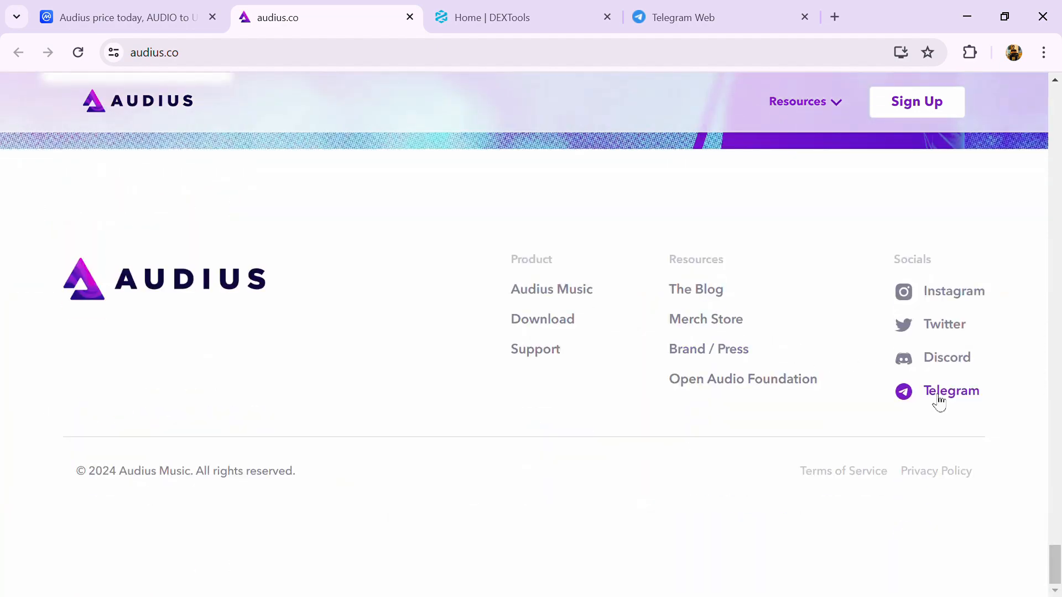
pyautogui.click(952, 391)
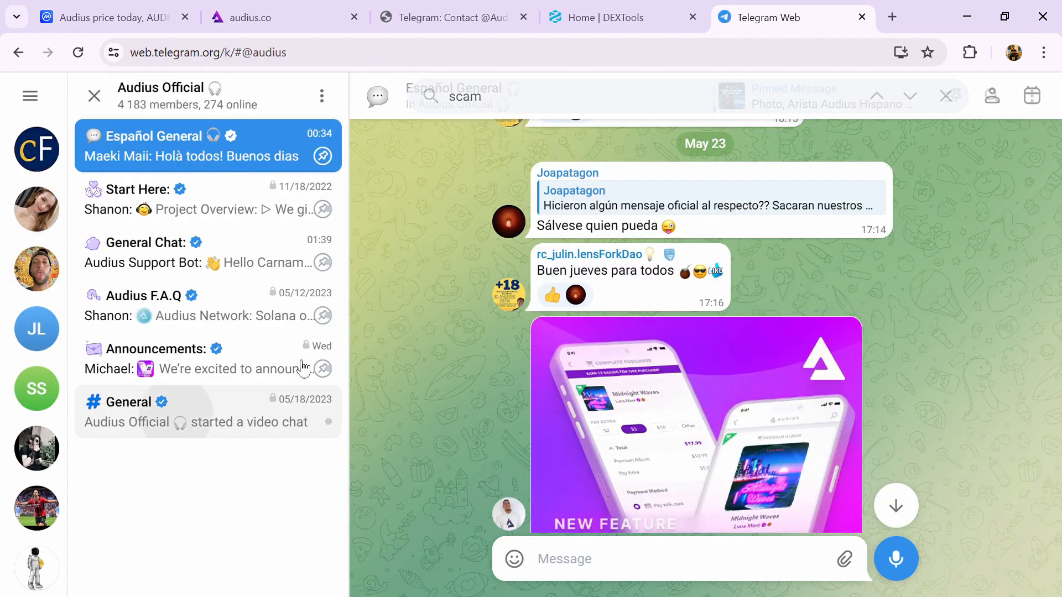
# Step: Search the Audius General topic for 'scam', review the hits, and return to CoinMarketCap
pyautogui.click(207, 412)
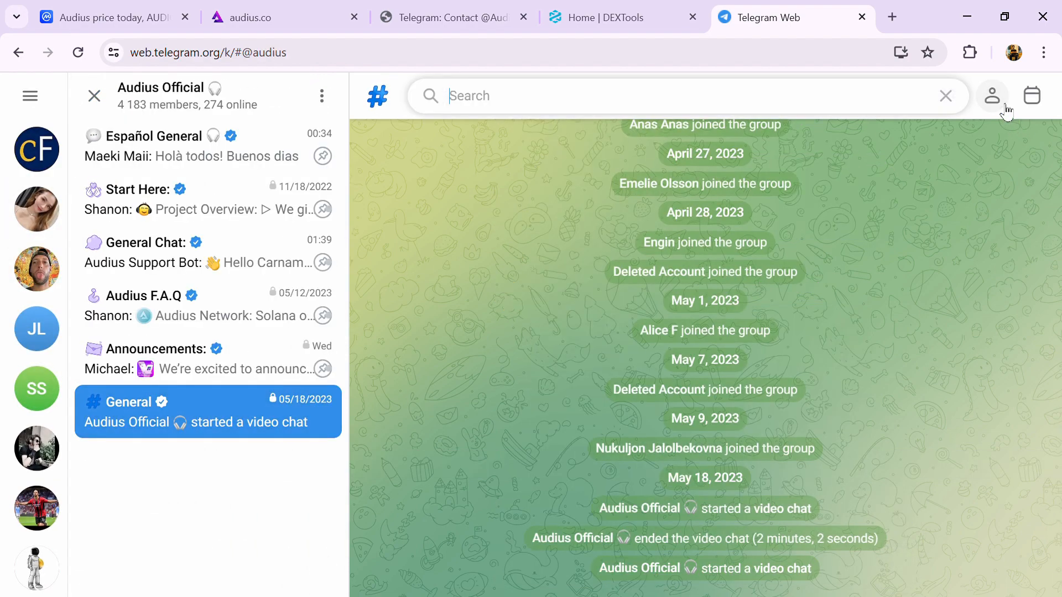
pyautogui.write('scam')
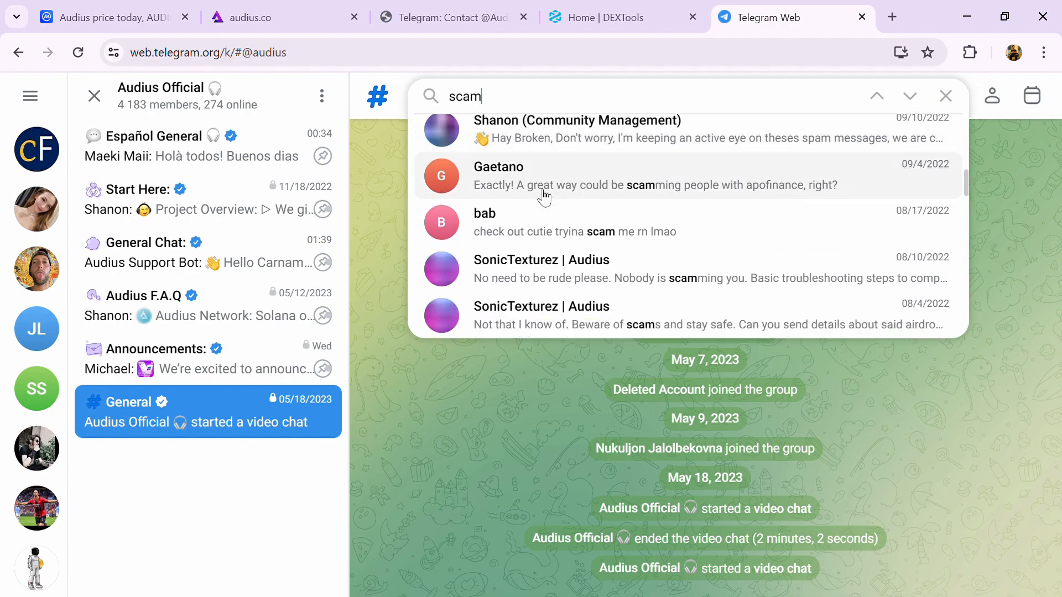
pyautogui.scroll(-3)
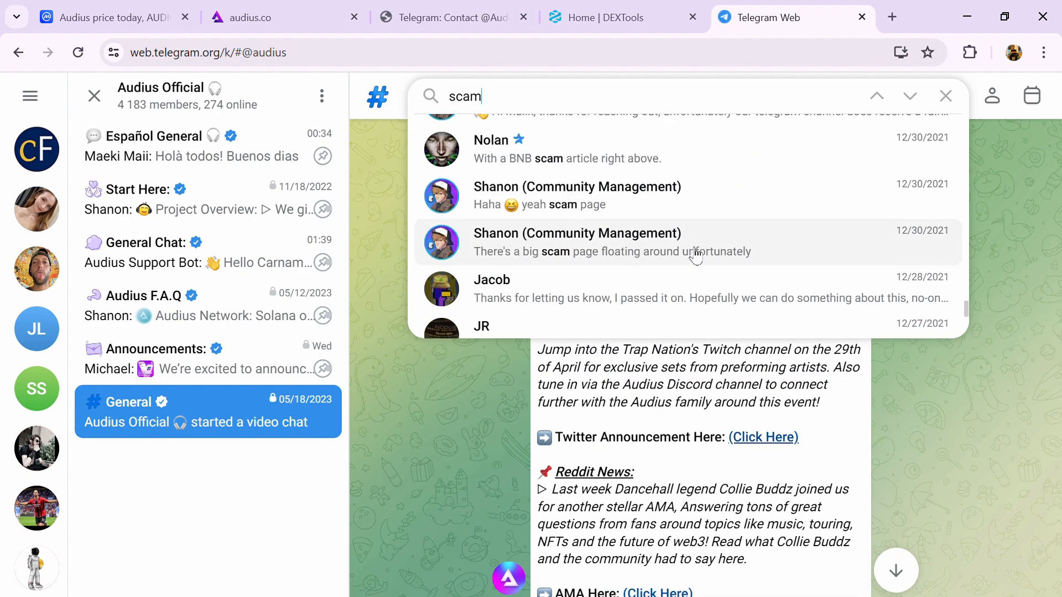
pyautogui.click(108, 16)
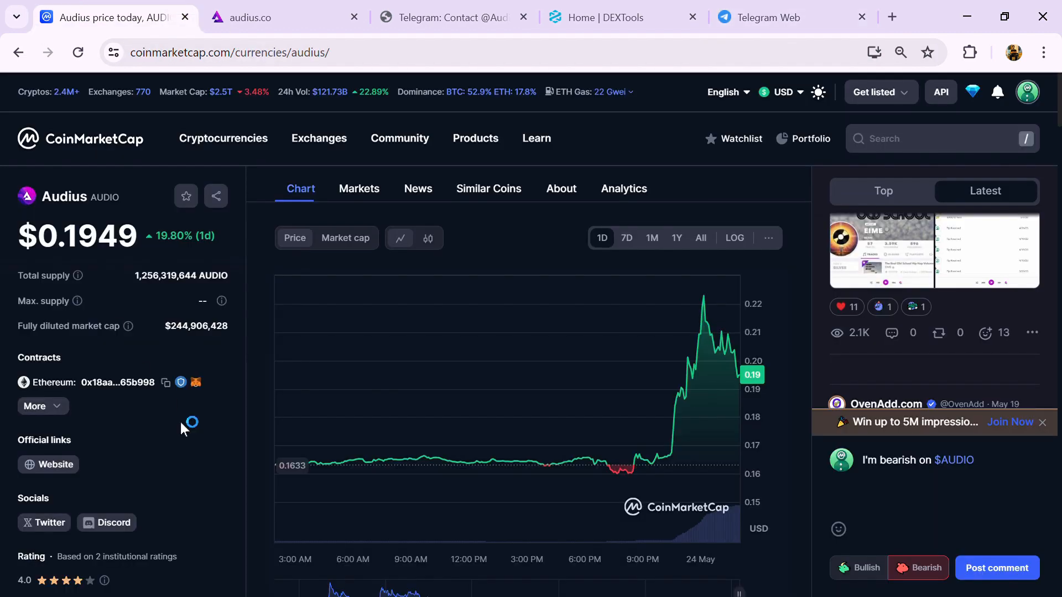
pyautogui.moveTo(166, 382)
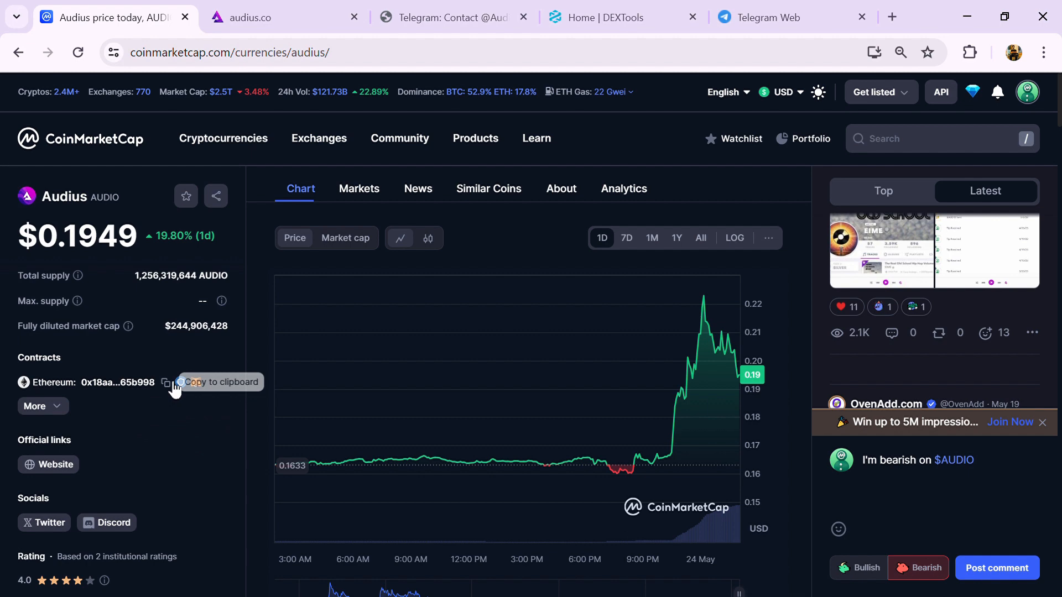
# Step: Copy AUDIO's Ethereum contract address from the CoinMarketCap page
pyautogui.click(166, 383)
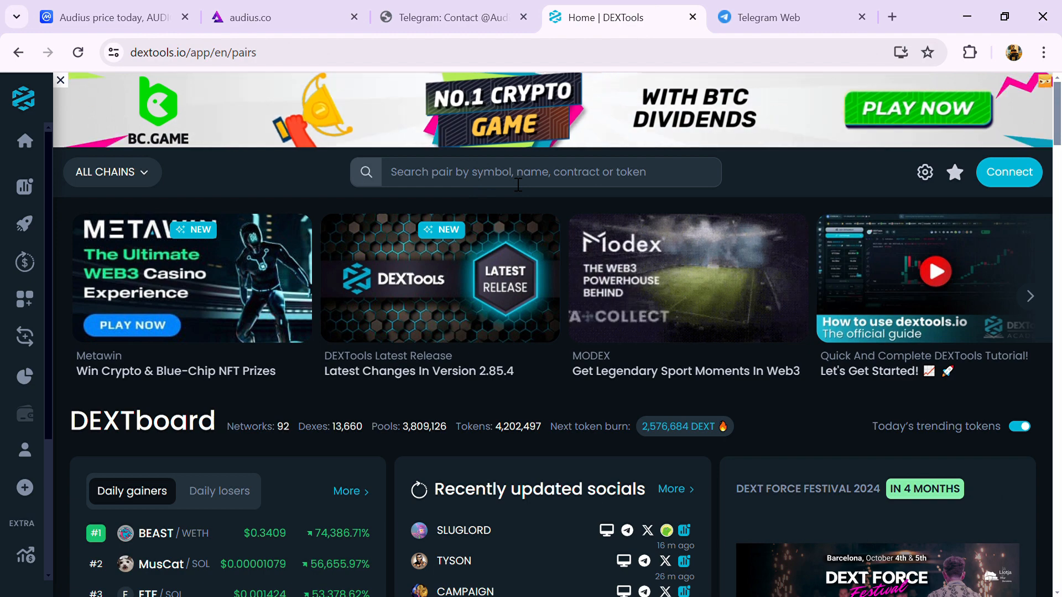
# Step: Find the AUDIO pair by contract 0x18aaa7115705e8be94bffebde57af9bfc265b998 and review its audit scan alerts
pyautogui.click(514, 172)
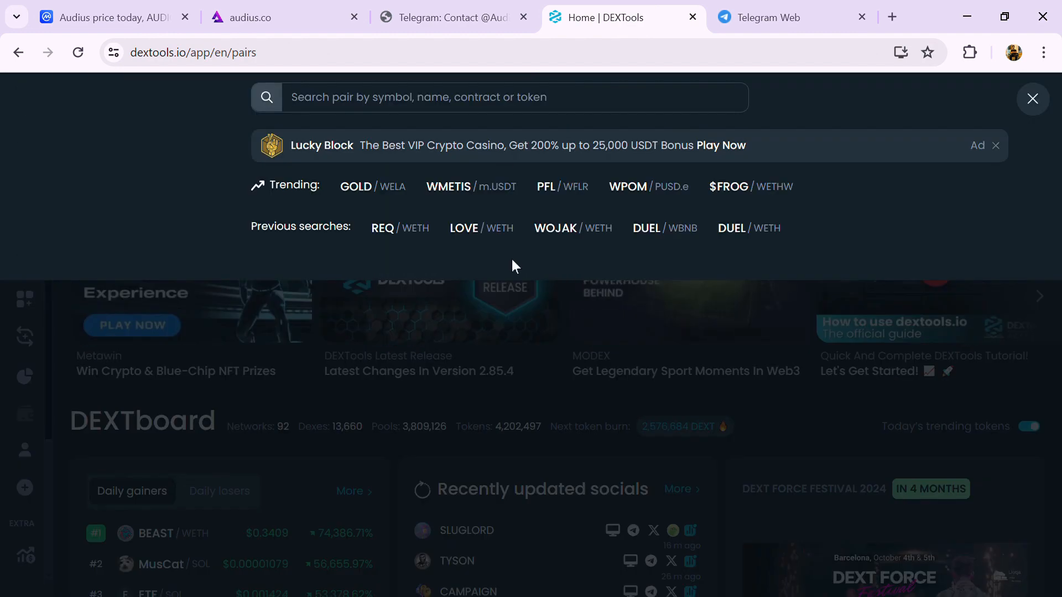
pyautogui.write('0x18aaa7115705e8be94bffebde57af9bfc265b998')
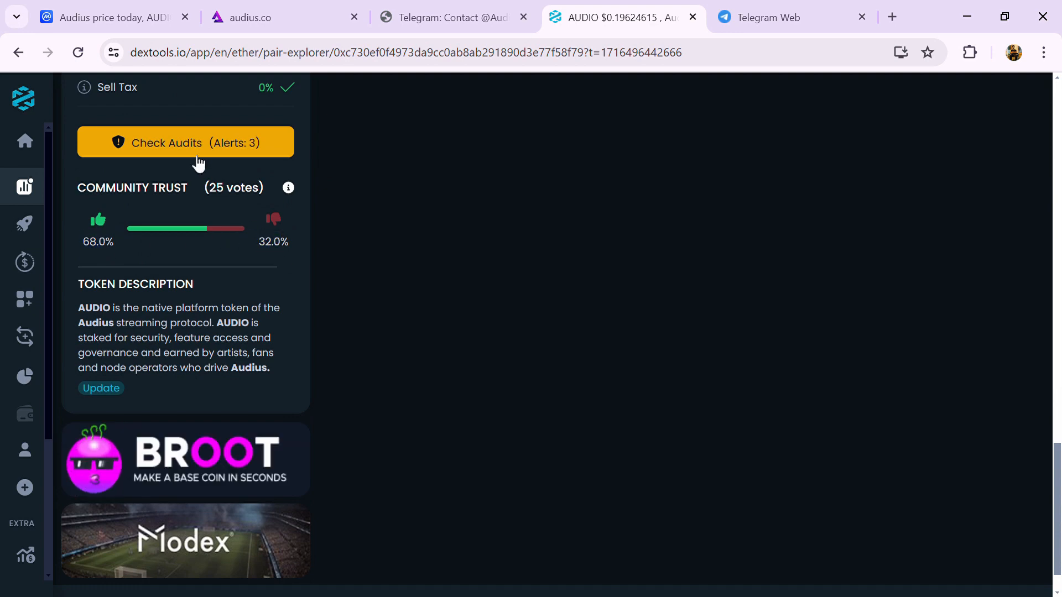
pyautogui.click(184, 143)
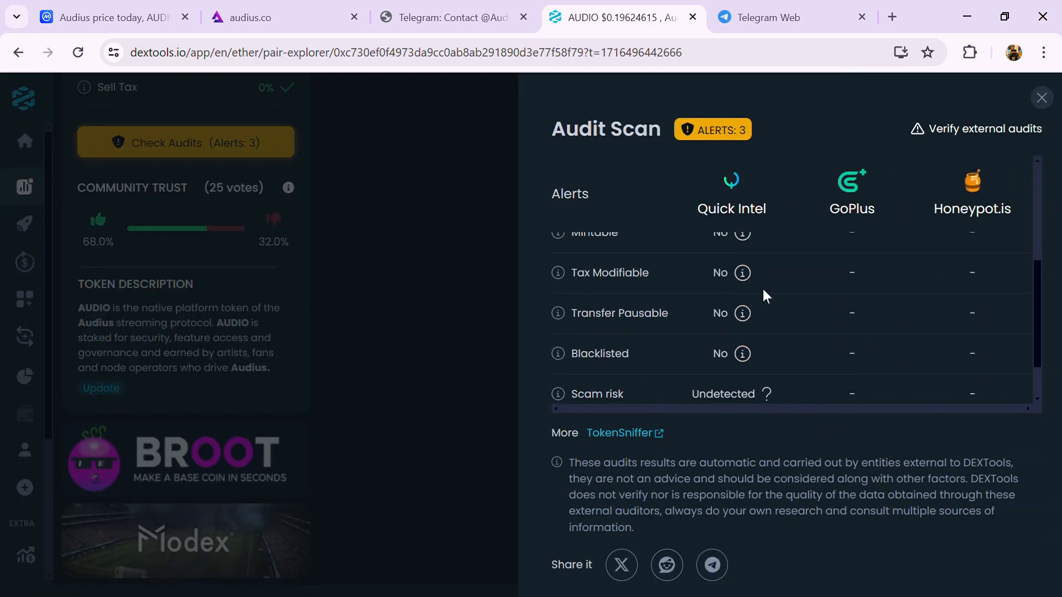
pyautogui.scroll(3)
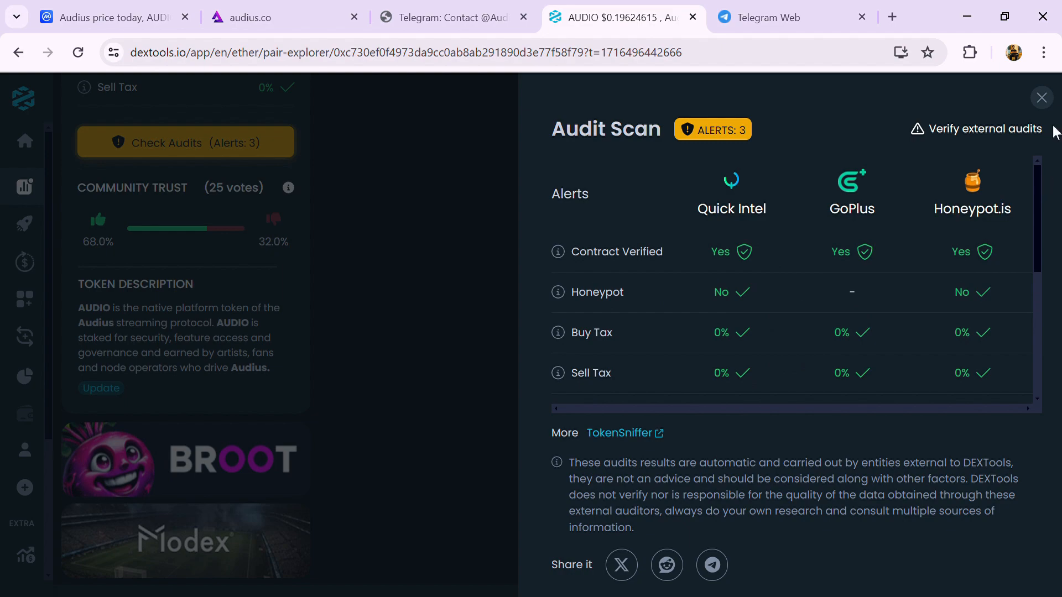
pyautogui.click(1041, 97)
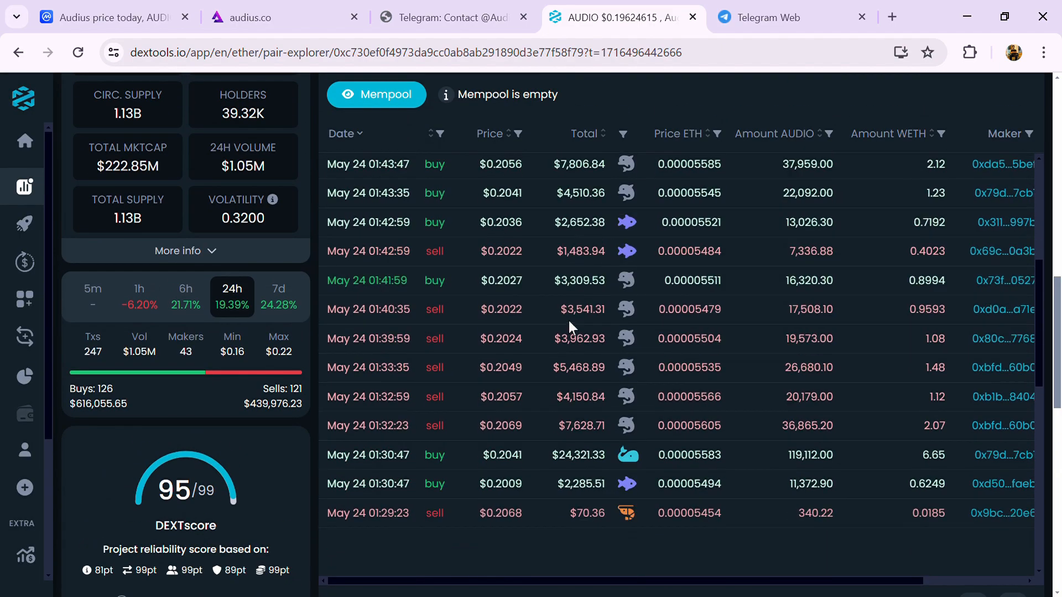
# Step: Show AUDIO's Markets table at full width and expand the All pairs filter
pyautogui.click(108, 16)
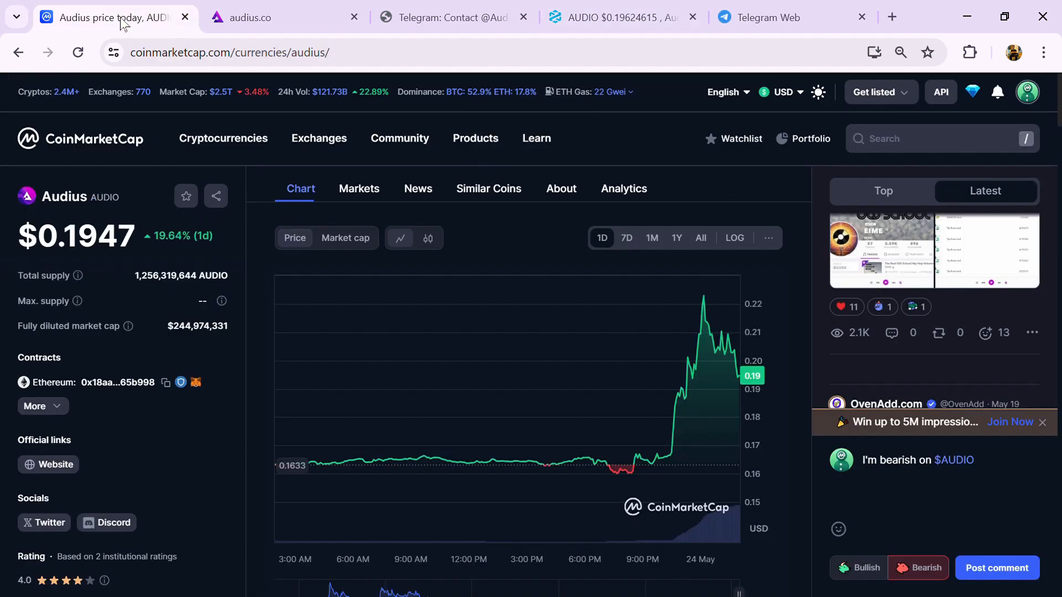
pyautogui.moveTo(169, 483)
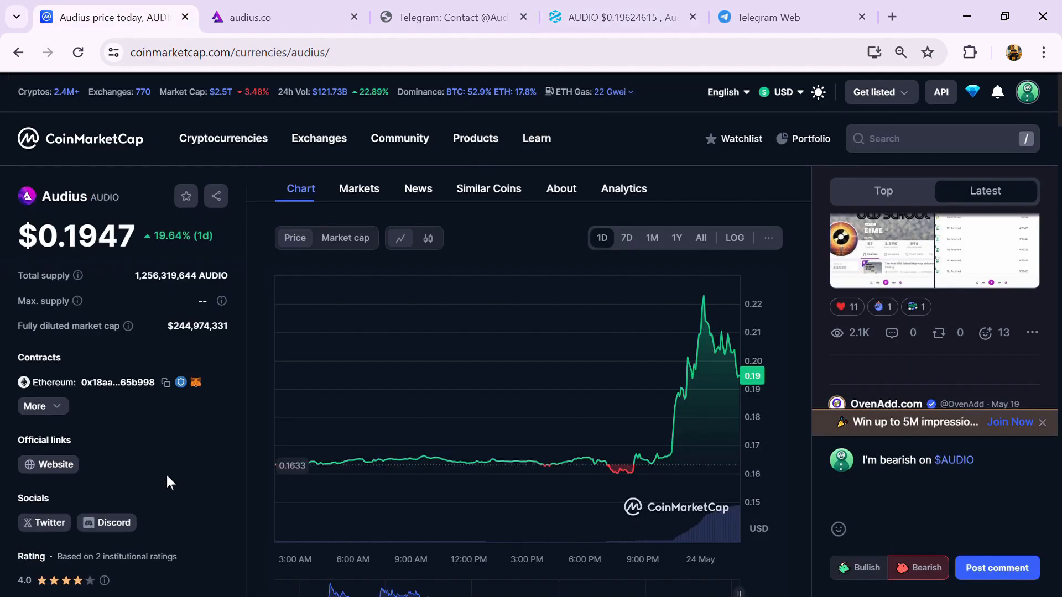
pyautogui.moveTo(340, 216)
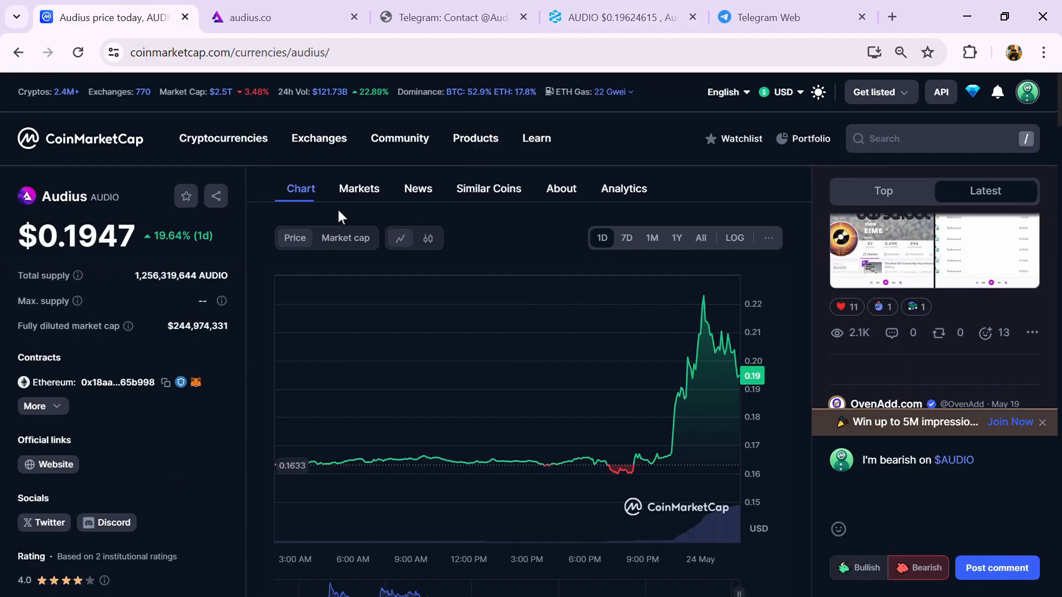
pyautogui.click(359, 188)
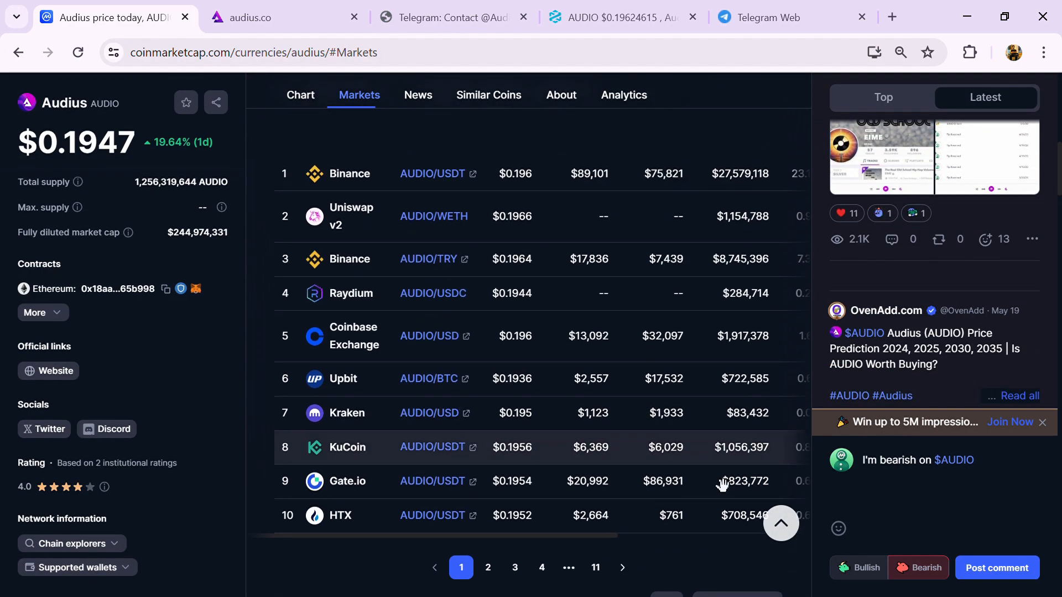
pyautogui.scroll(-3)
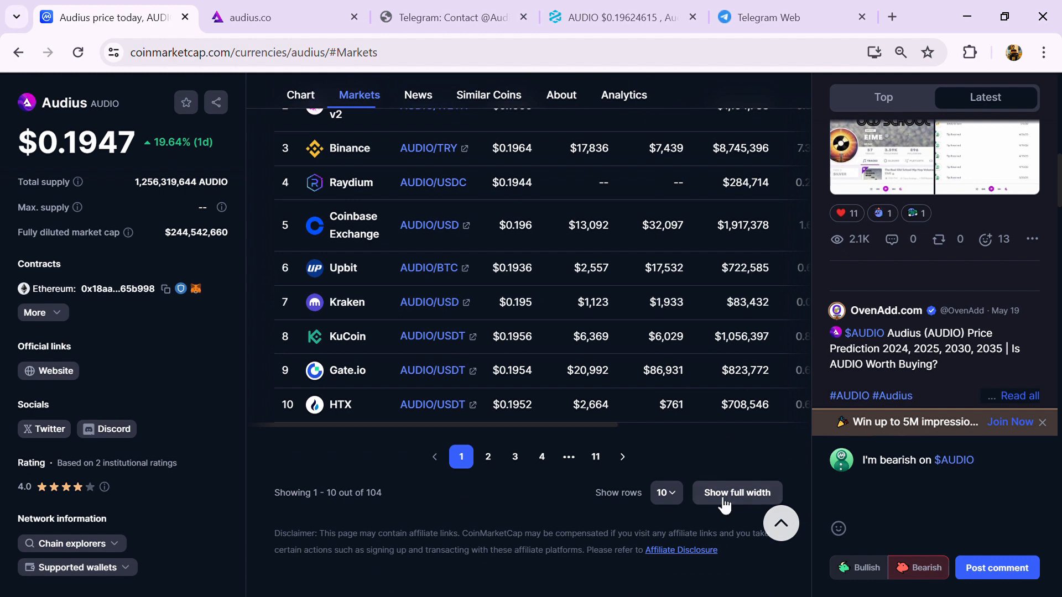
pyautogui.click(737, 493)
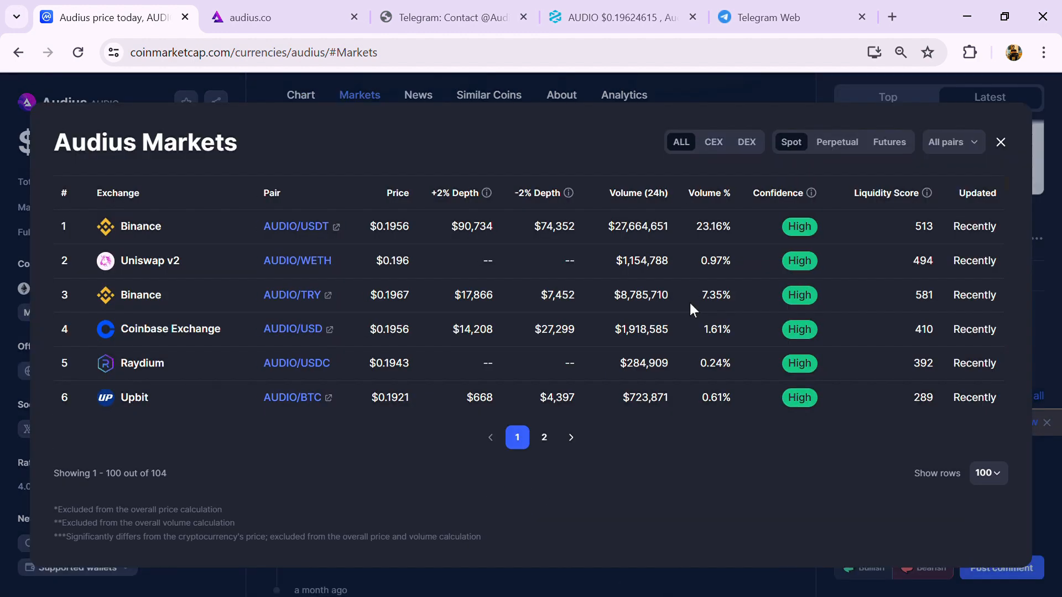
pyautogui.scroll(-3)
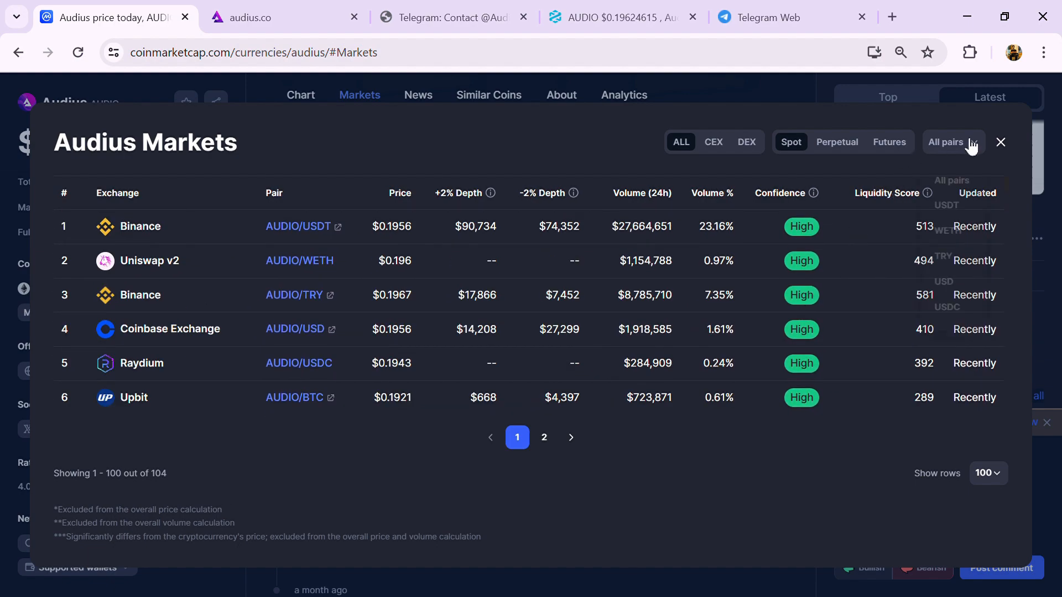
pyautogui.click(1000, 142)
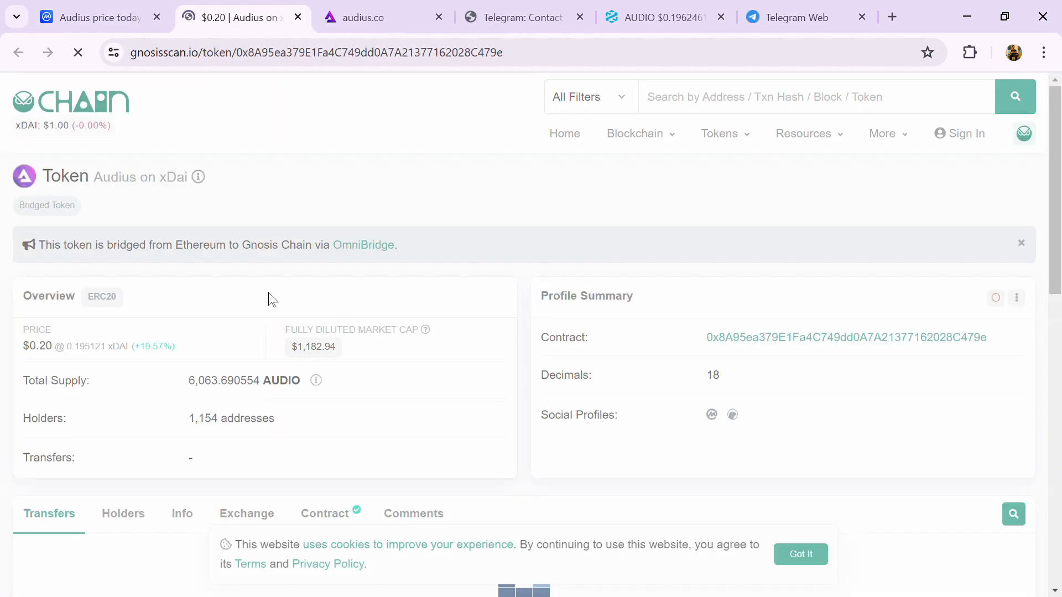
# Step: List bridged AUDIO's holders on Gnosisscan and scroll through the top 50 of 1,154
pyautogui.scroll(-3)
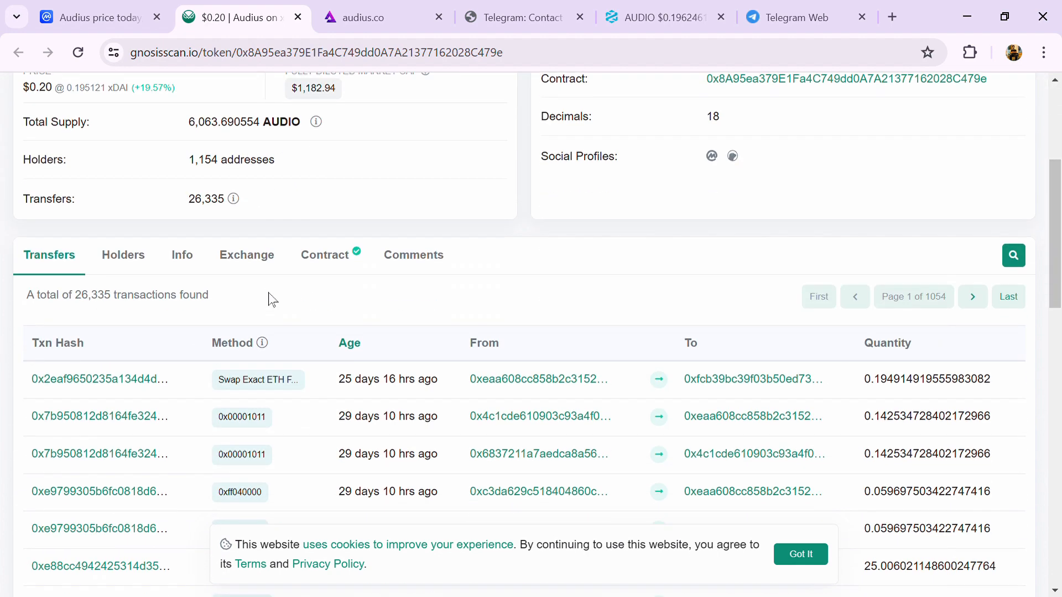
pyautogui.click(123, 255)
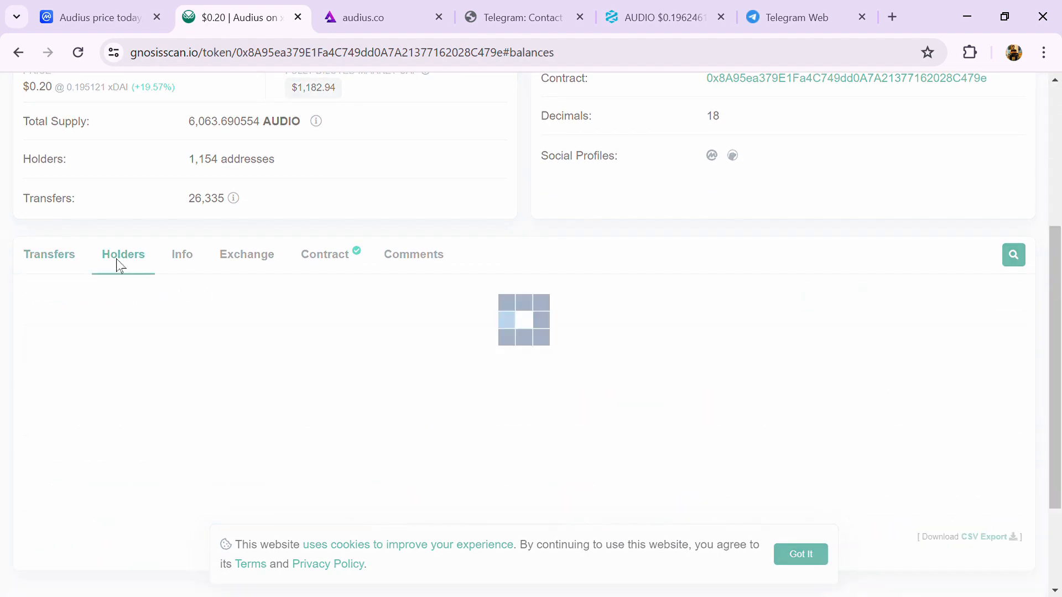
pyautogui.click(123, 254)
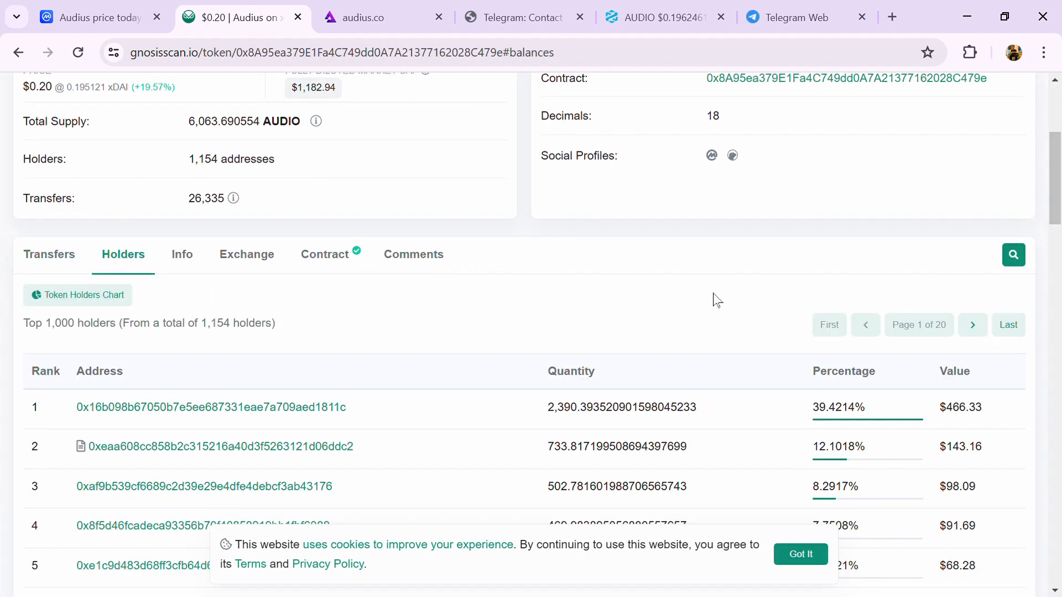
pyautogui.scroll(-3)
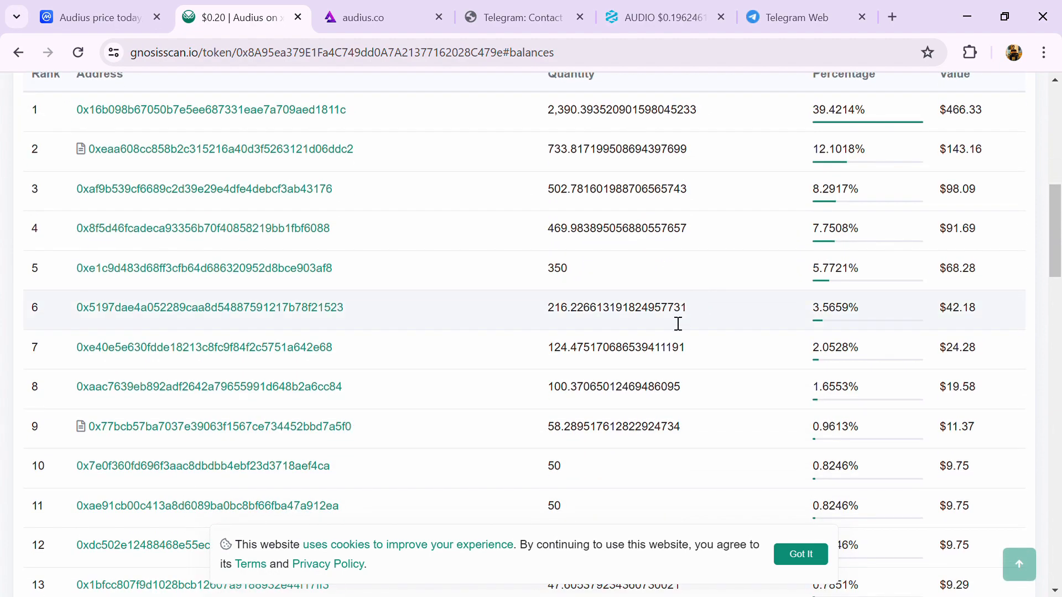
pyautogui.scroll(-3)
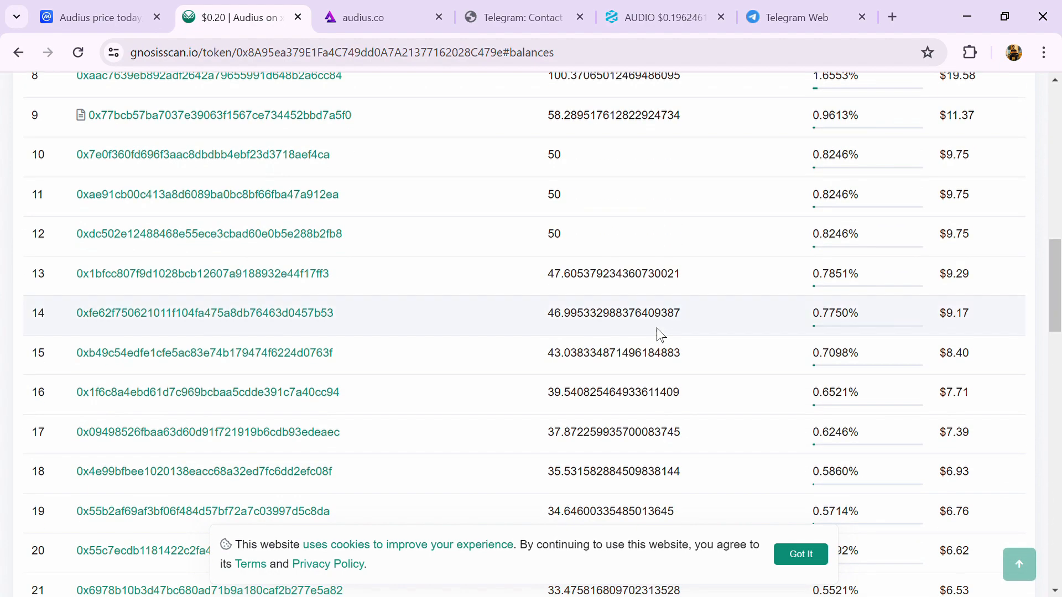
pyautogui.scroll(-3)
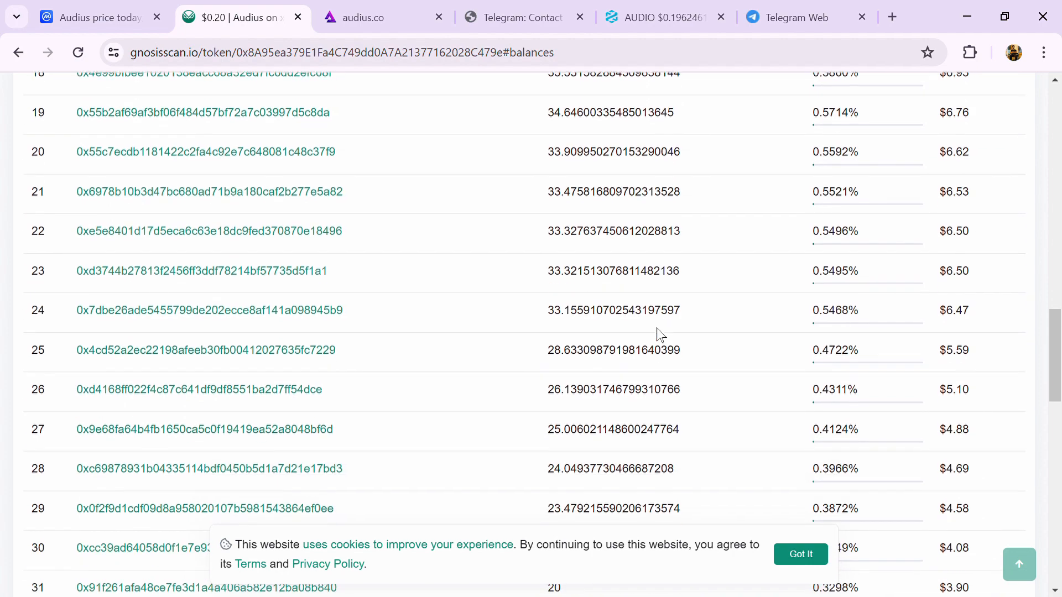
pyautogui.scroll(-3)
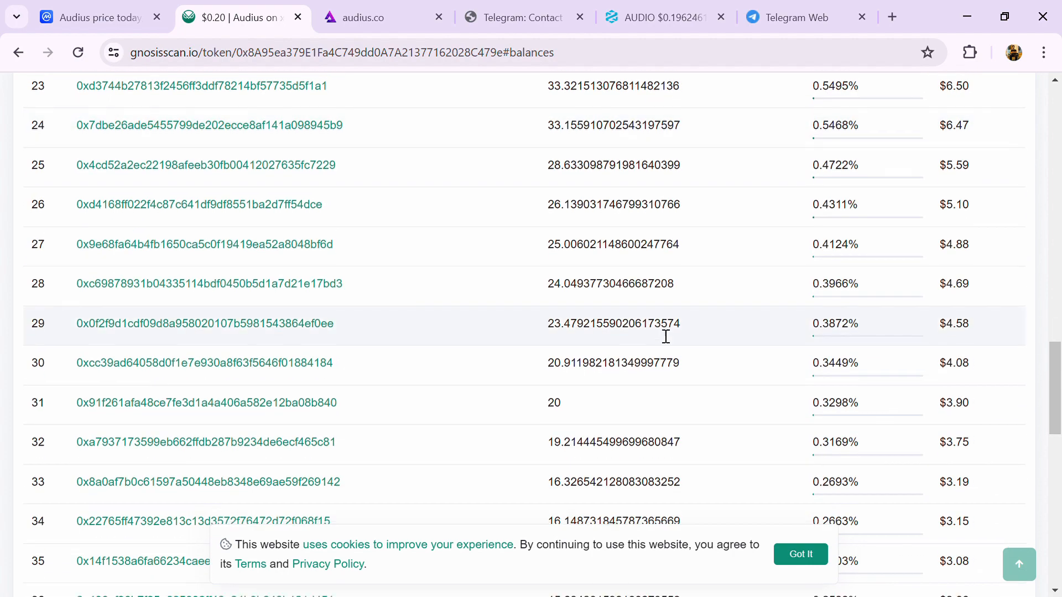
pyautogui.scroll(-3)
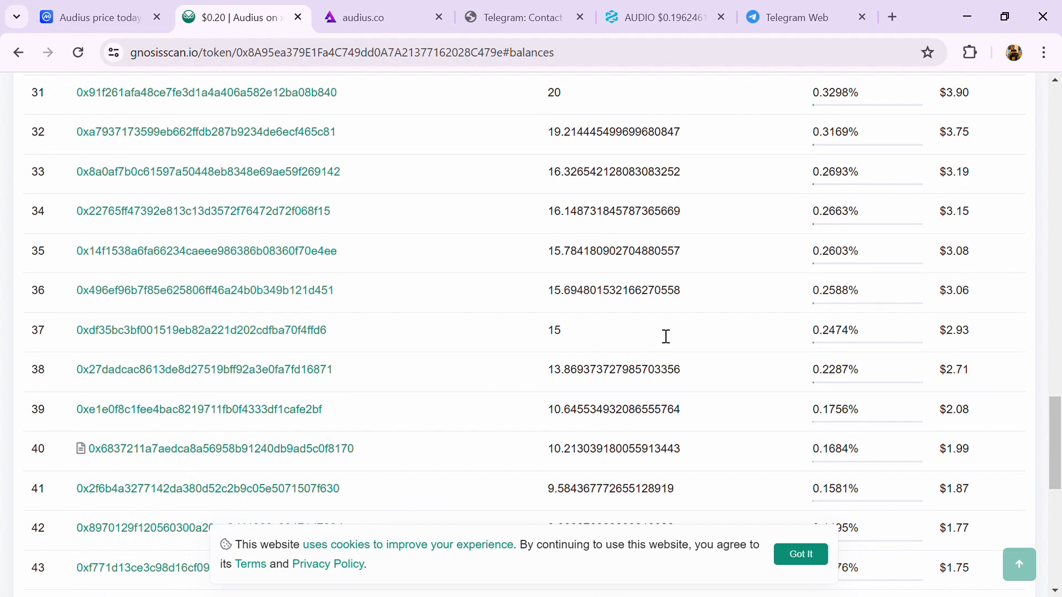
pyautogui.scroll(-3)
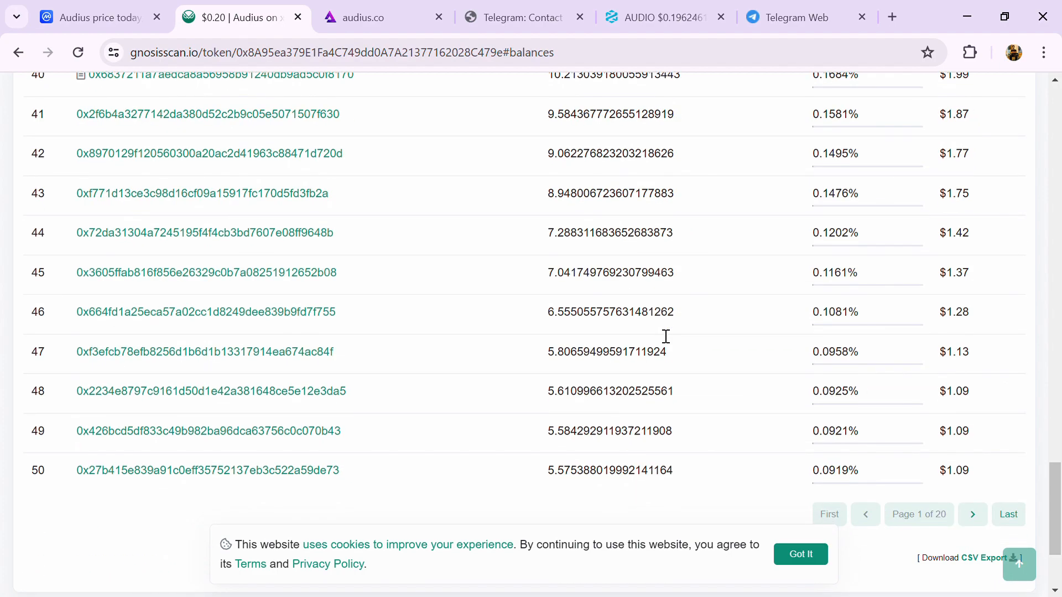